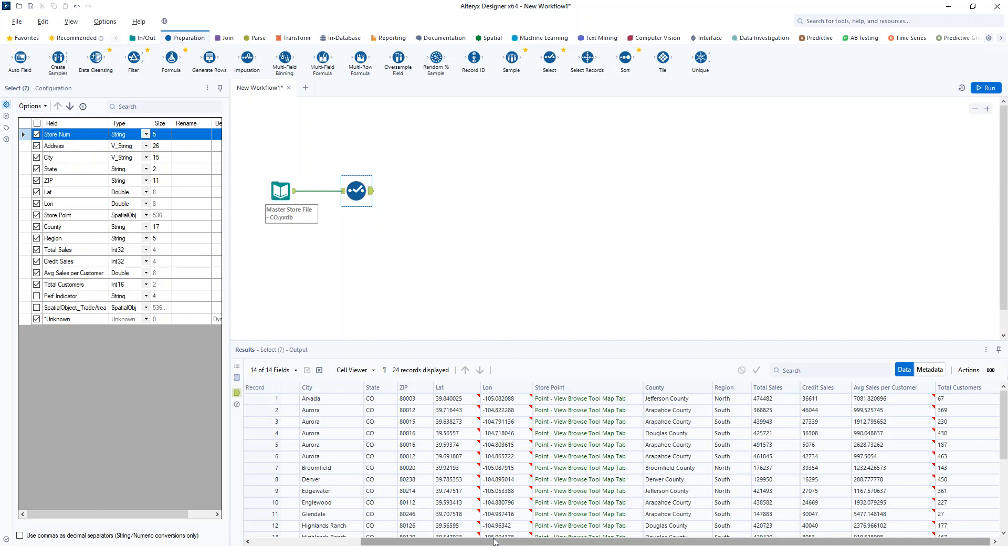
- Review the ChatGPT reply giving the IF formula: High above 300, Medium above 100, else Low
scroll(left, 3)
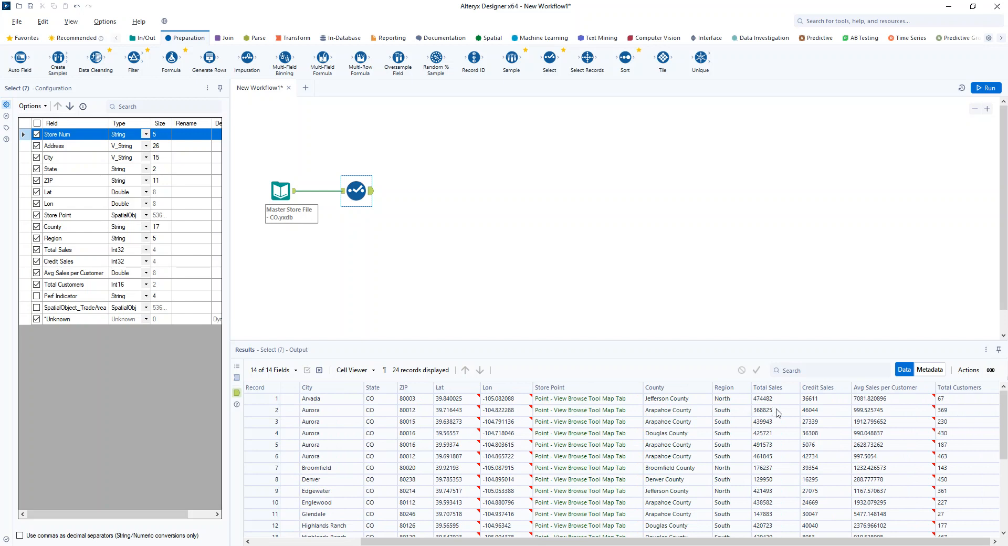
mouse_move(808, 410)
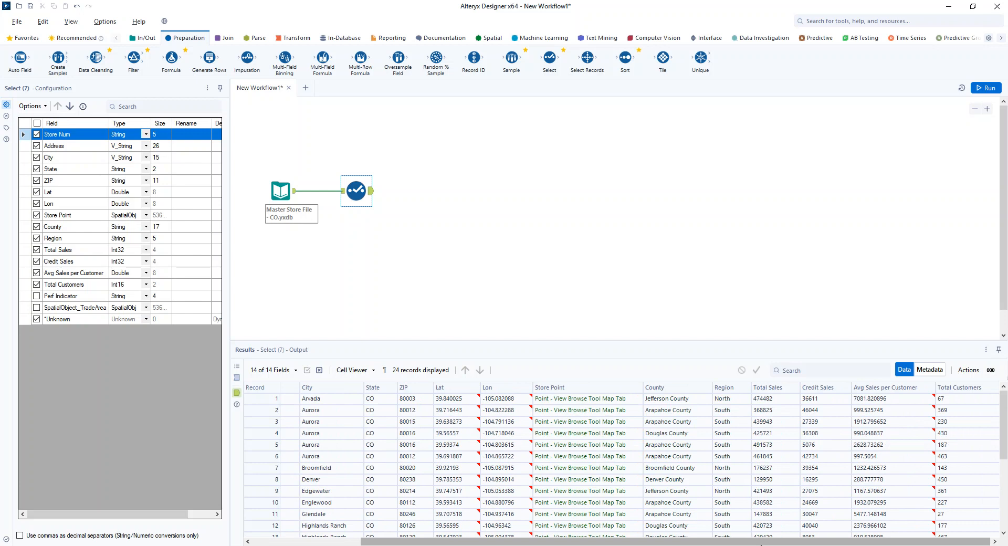
mouse_move(826, 539)
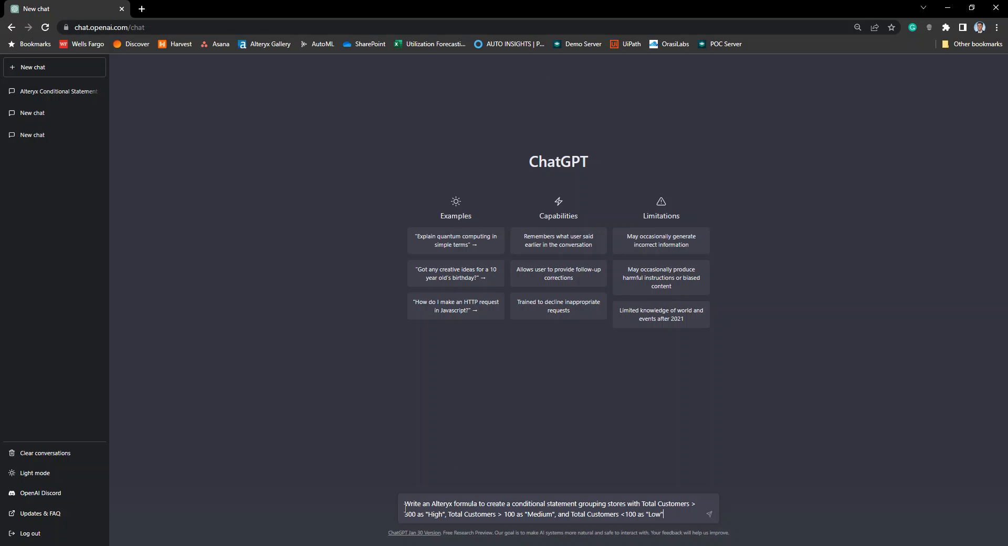
mouse_move(311, 517)
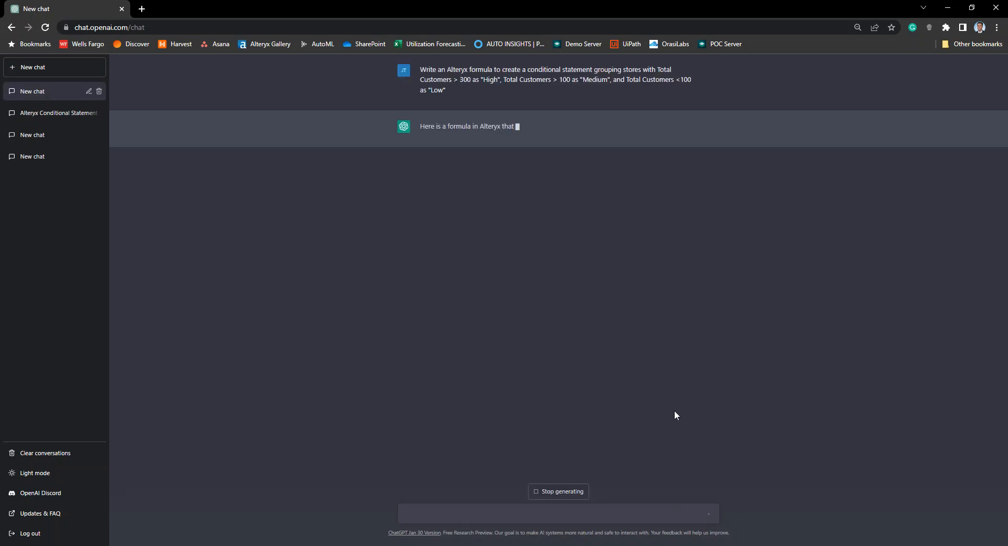
mouse_move(611, 404)
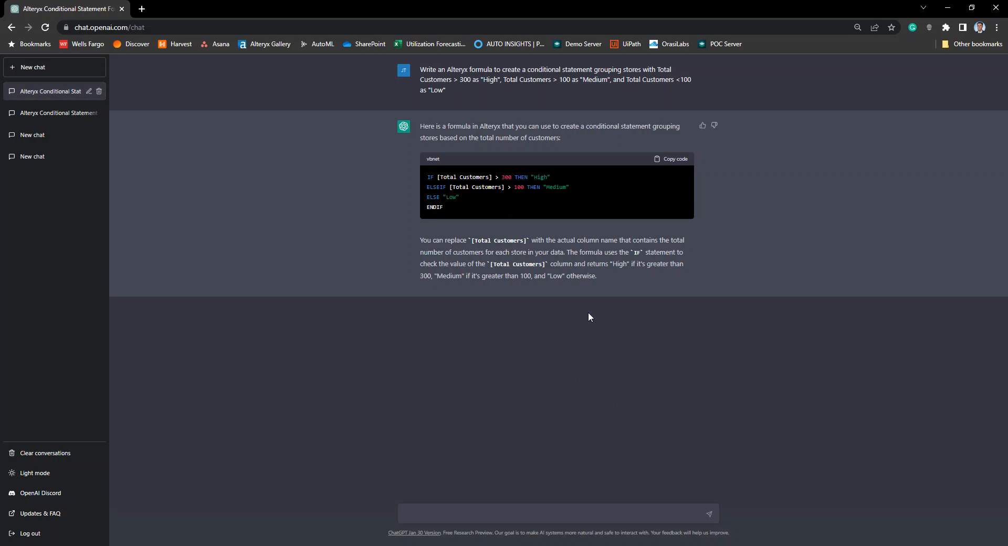
mouse_move(538, 307)
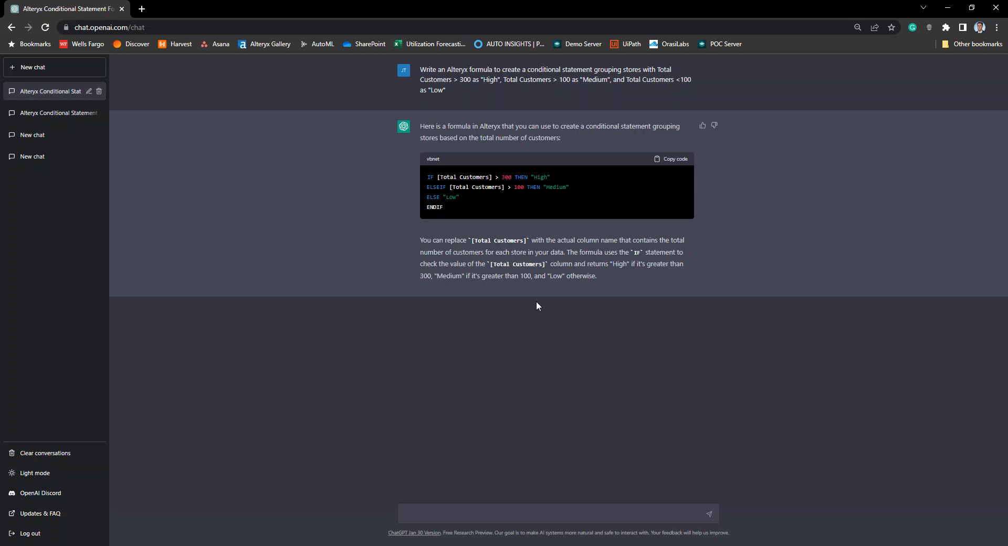
- Add a Formula tool after Select writing a new CustomerGrouping column, then run the workflow (15 fields, 24 records)
click(673, 159)
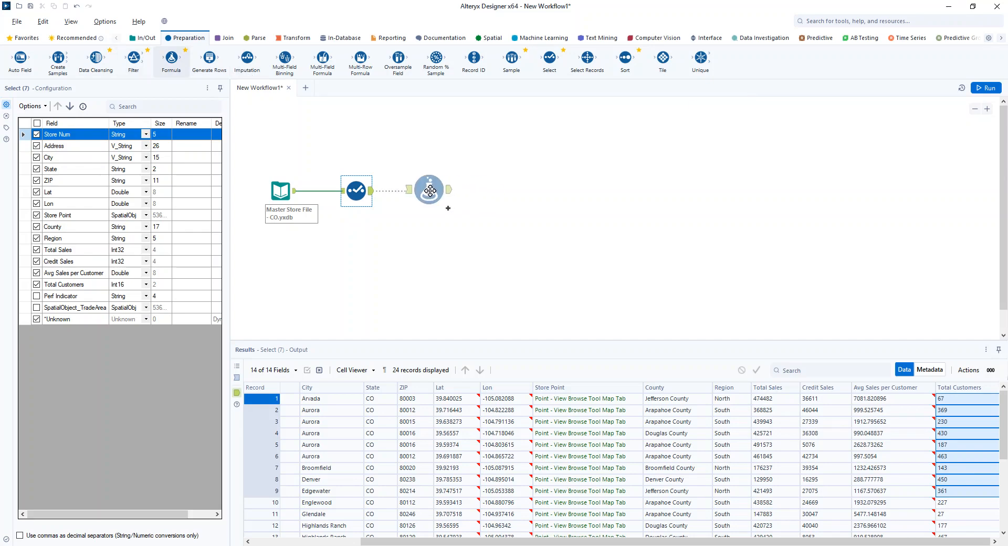
click(427, 192)
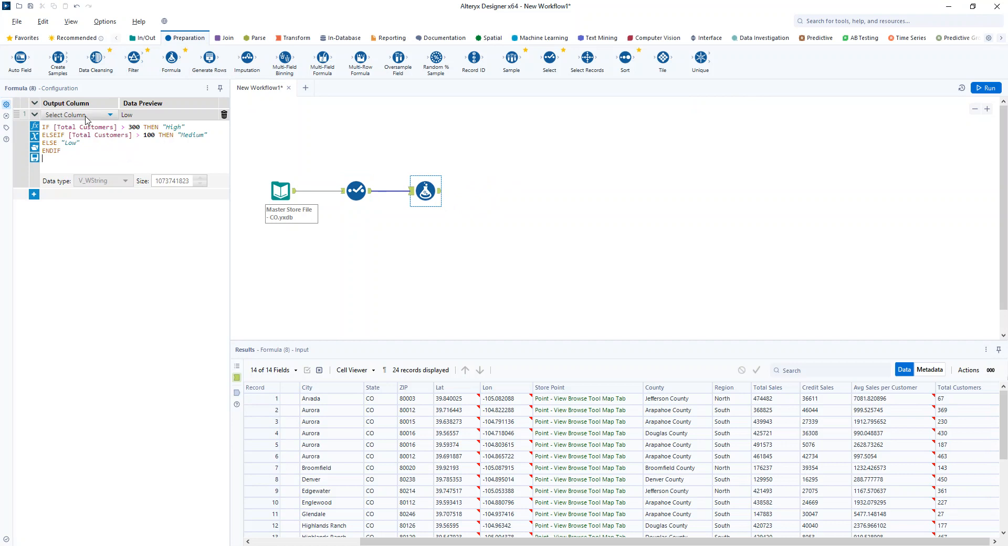
click(74, 115)
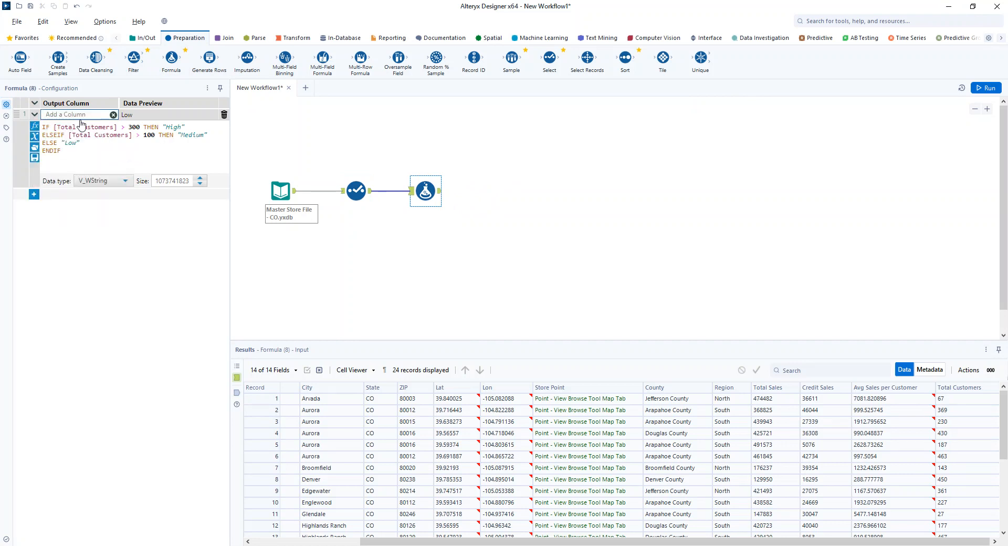
text(CustomerGrouping)
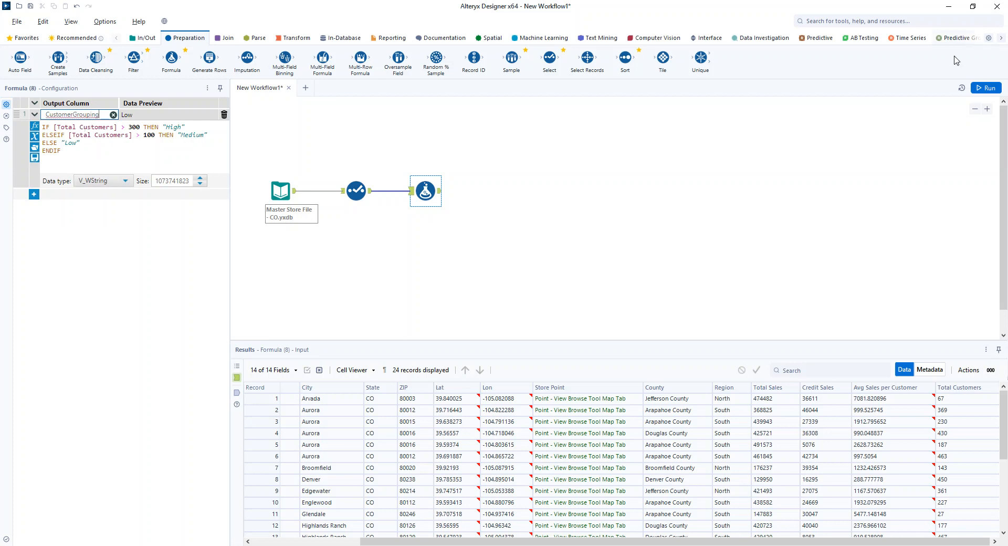
click(986, 88)
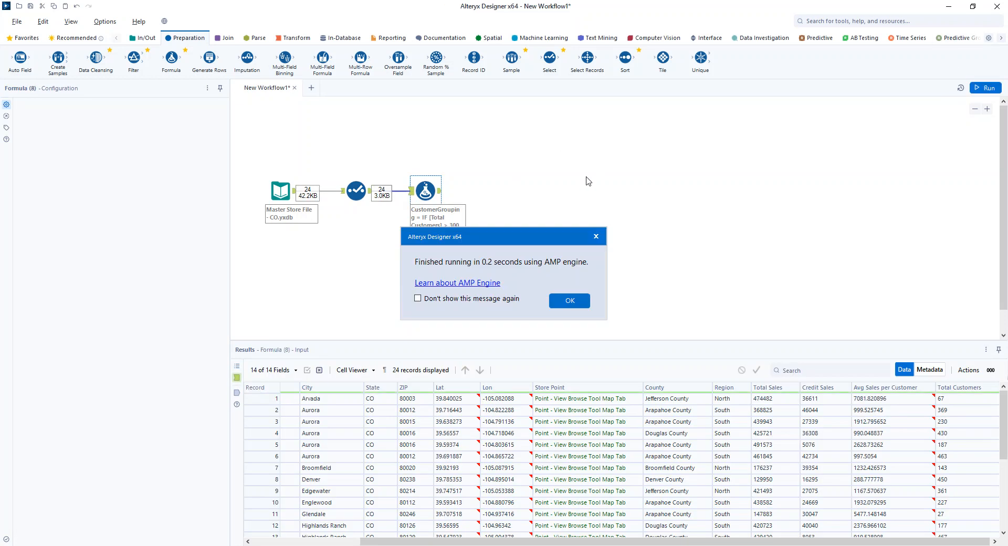
click(568, 300)
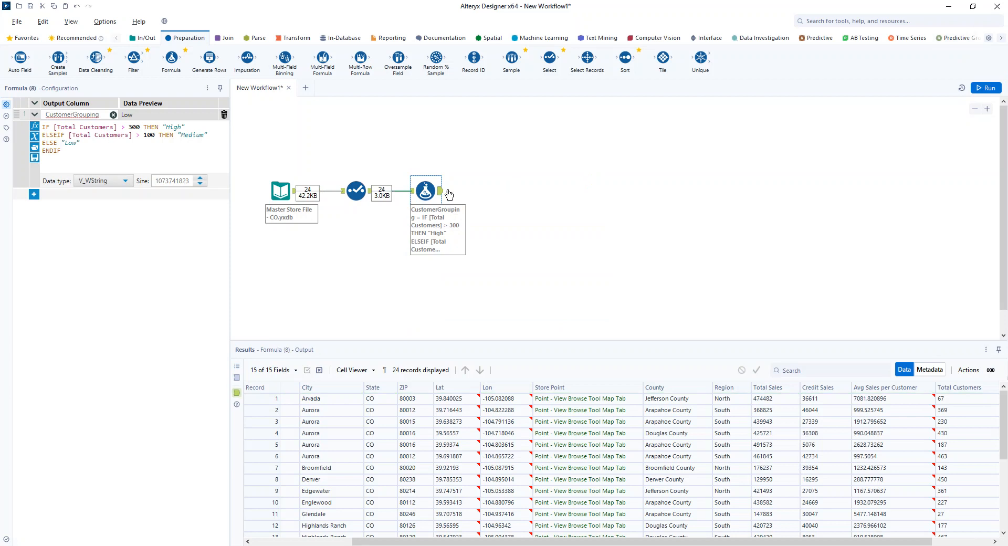